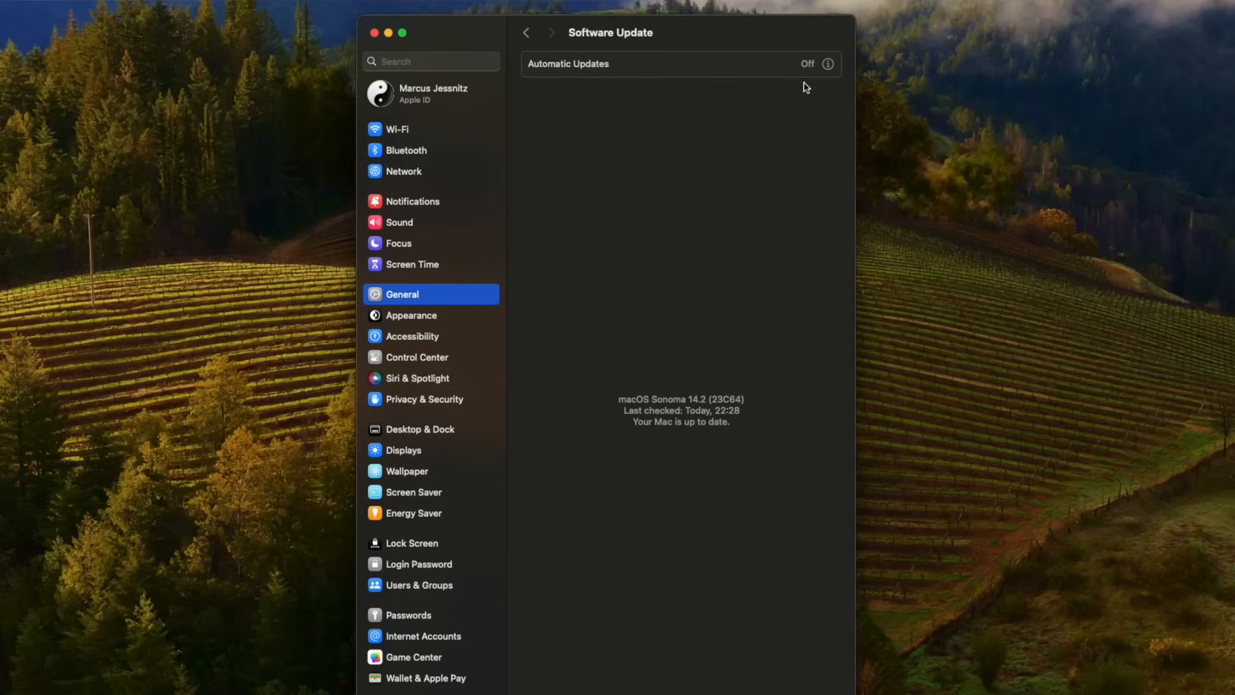
# Show the Automatic Updates options sheet in Software Update, with only 'Check for updates' on.
pyautogui.click(827, 65)
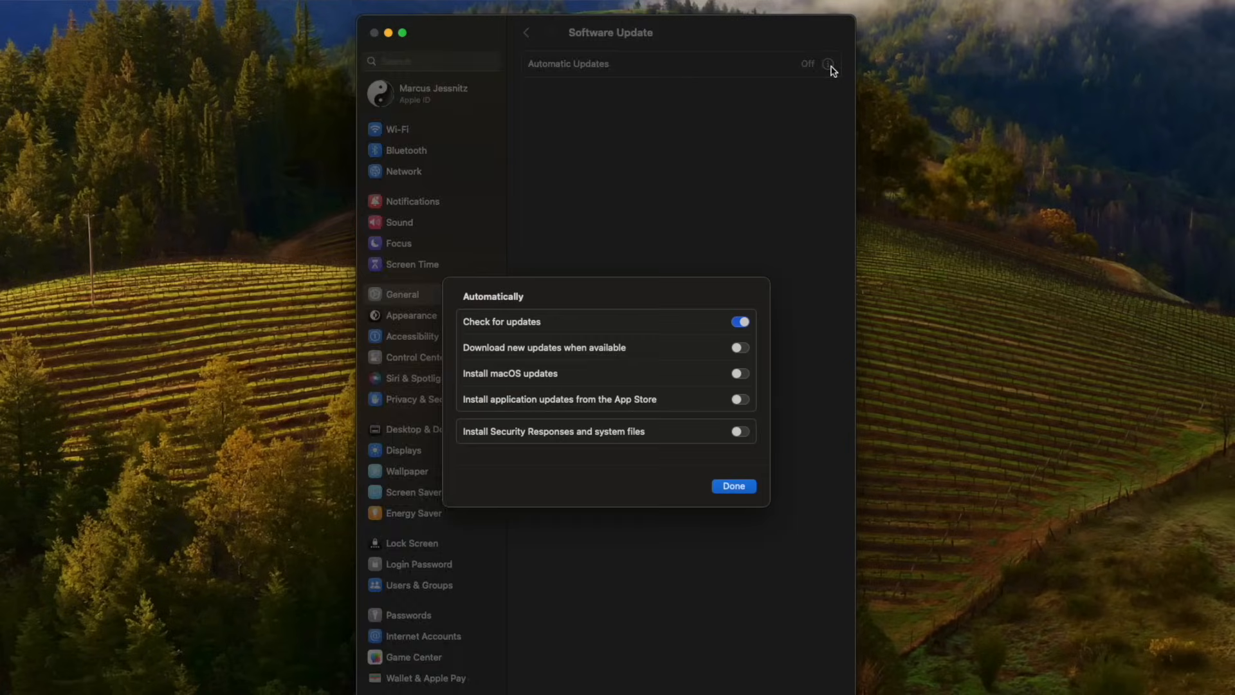